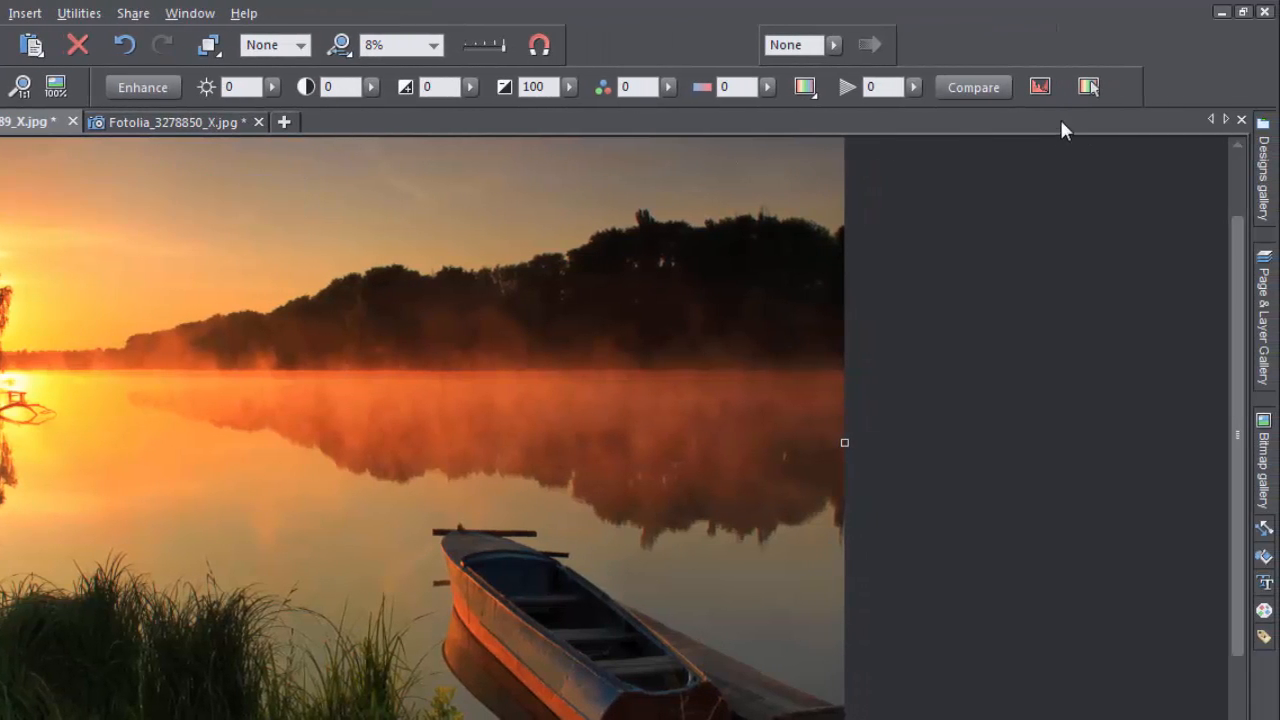
mouse_move(1088, 88)
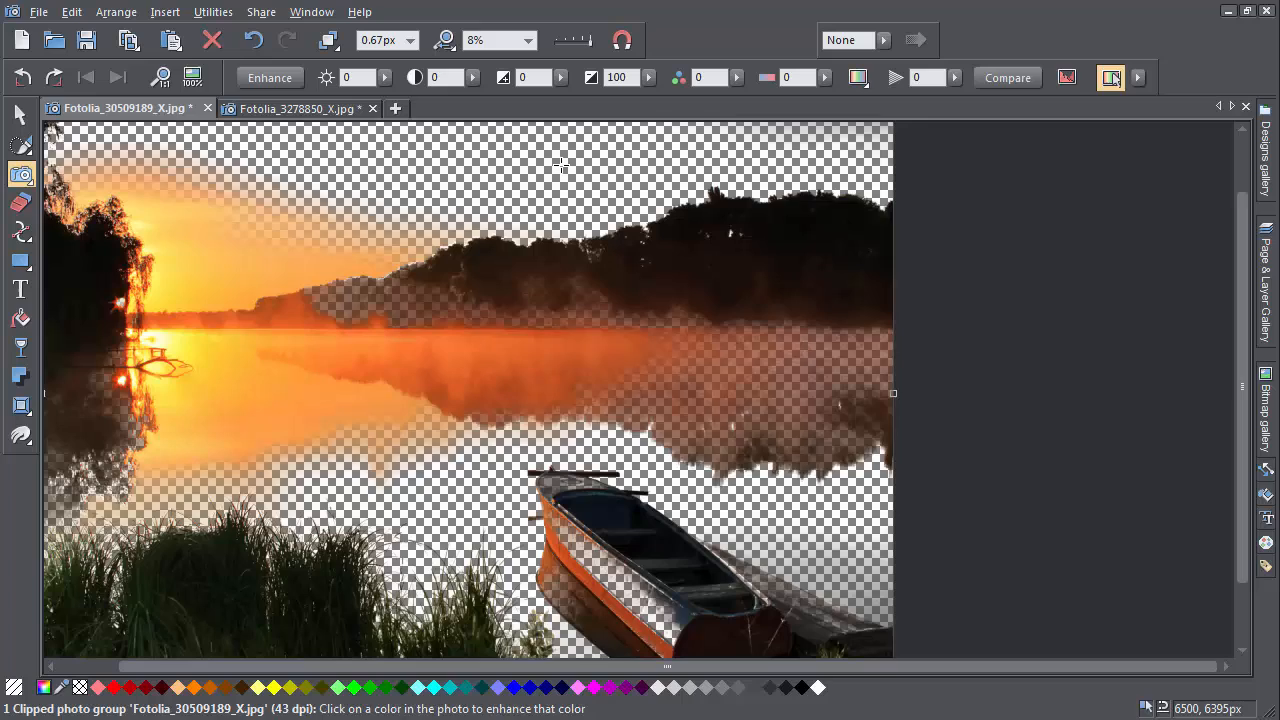
Show the colour-selection mask so only the picked orange sky areas stay visible.
click(560, 166)
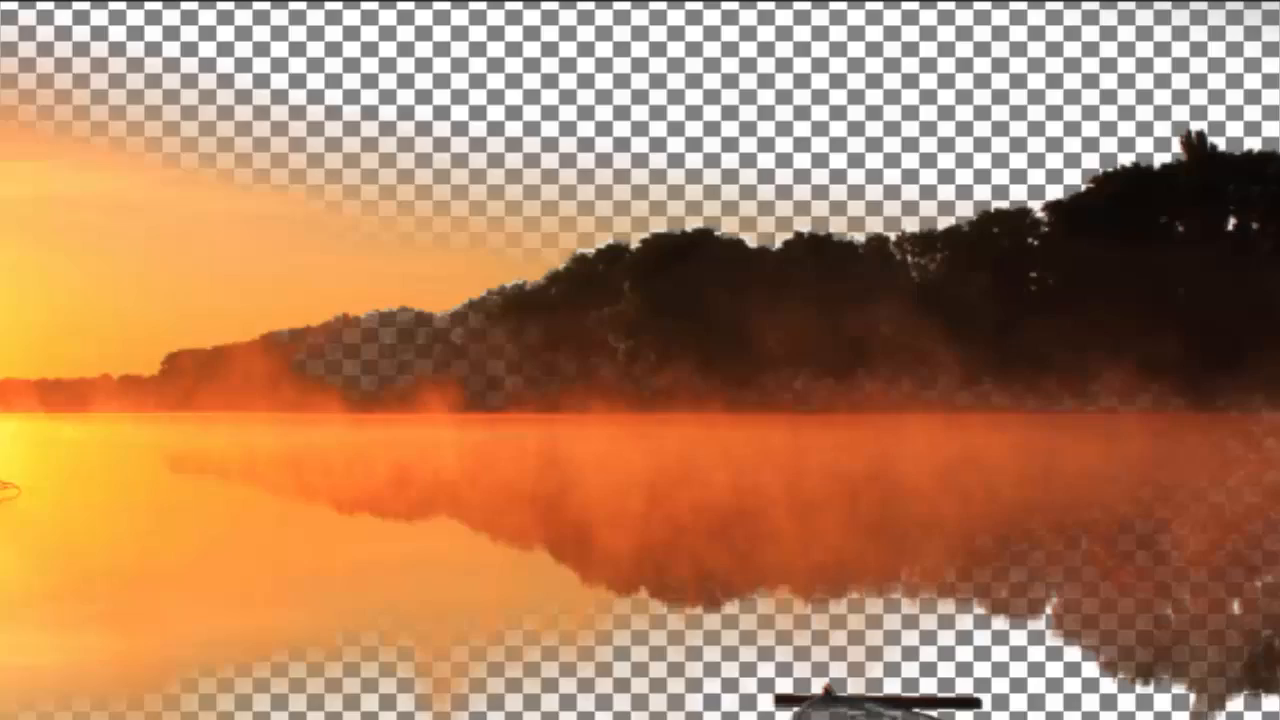
Set the sky colour selection to 10% tolerance and 15% fade.
click(1108, 78)
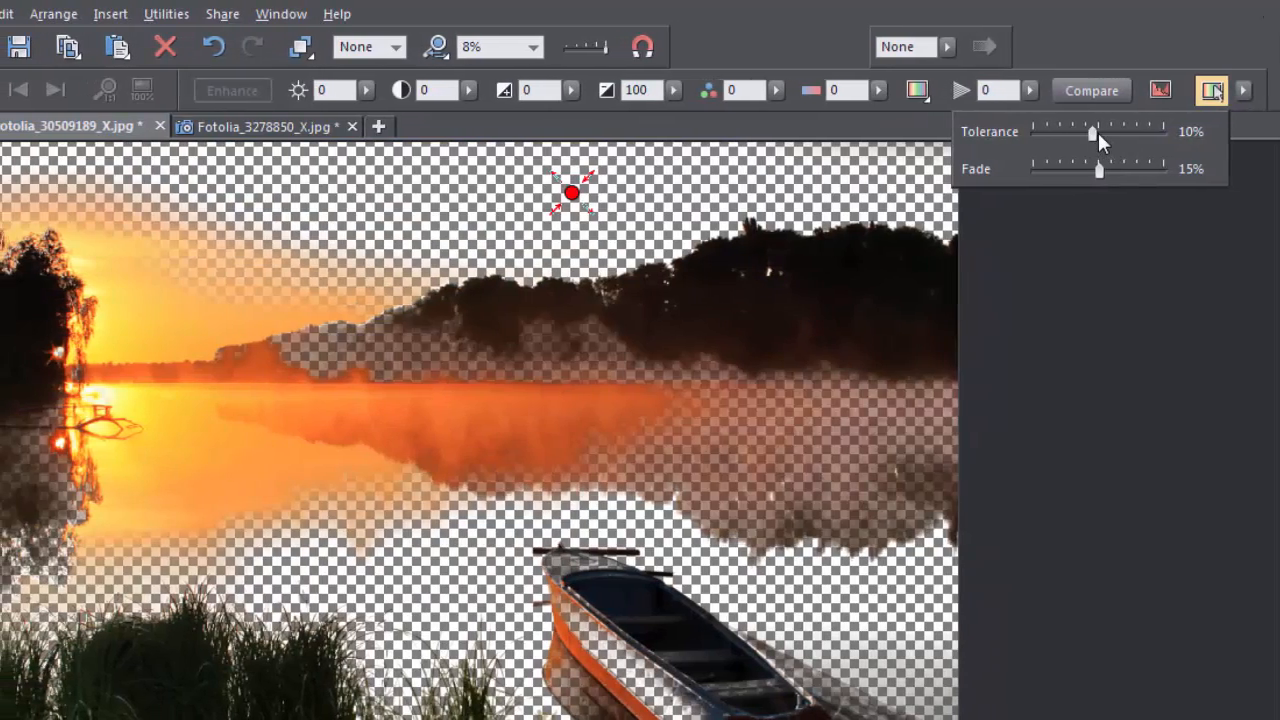
drag(1092, 132, 1098, 132)
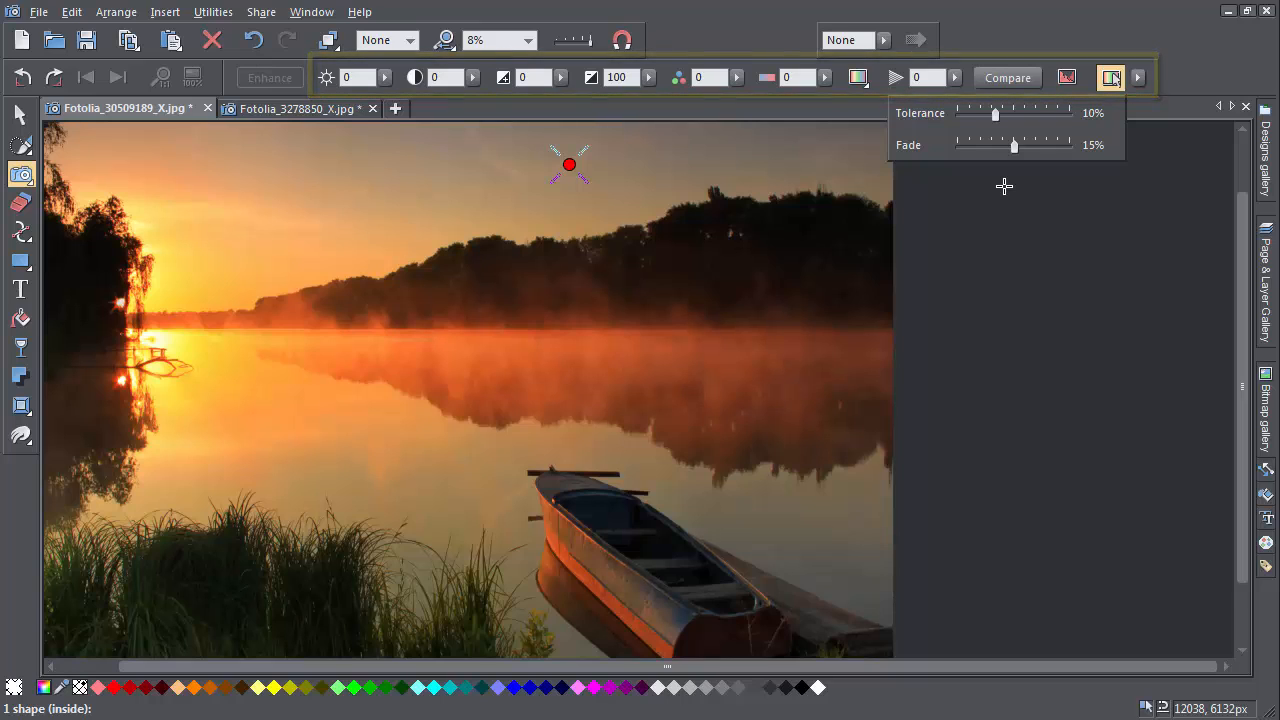
Shift the selected sky tones to blue with a raised Photo Hue strength.
click(858, 78)
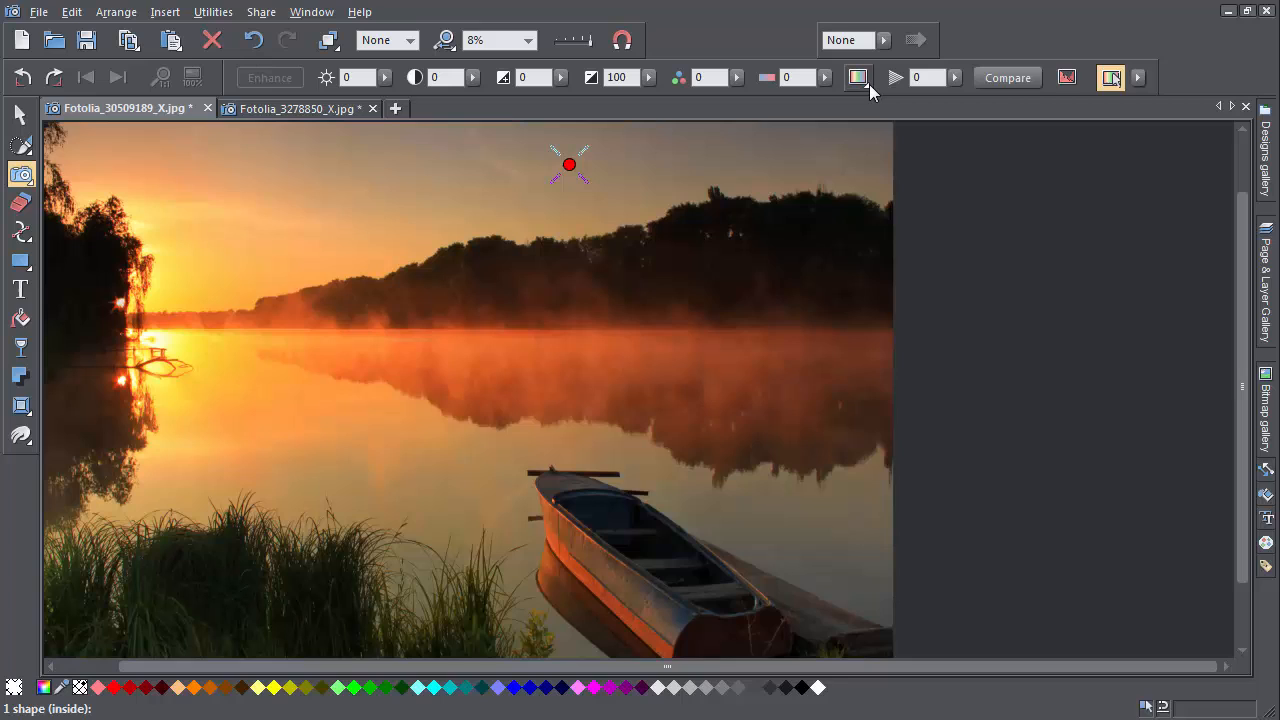
click(858, 76)
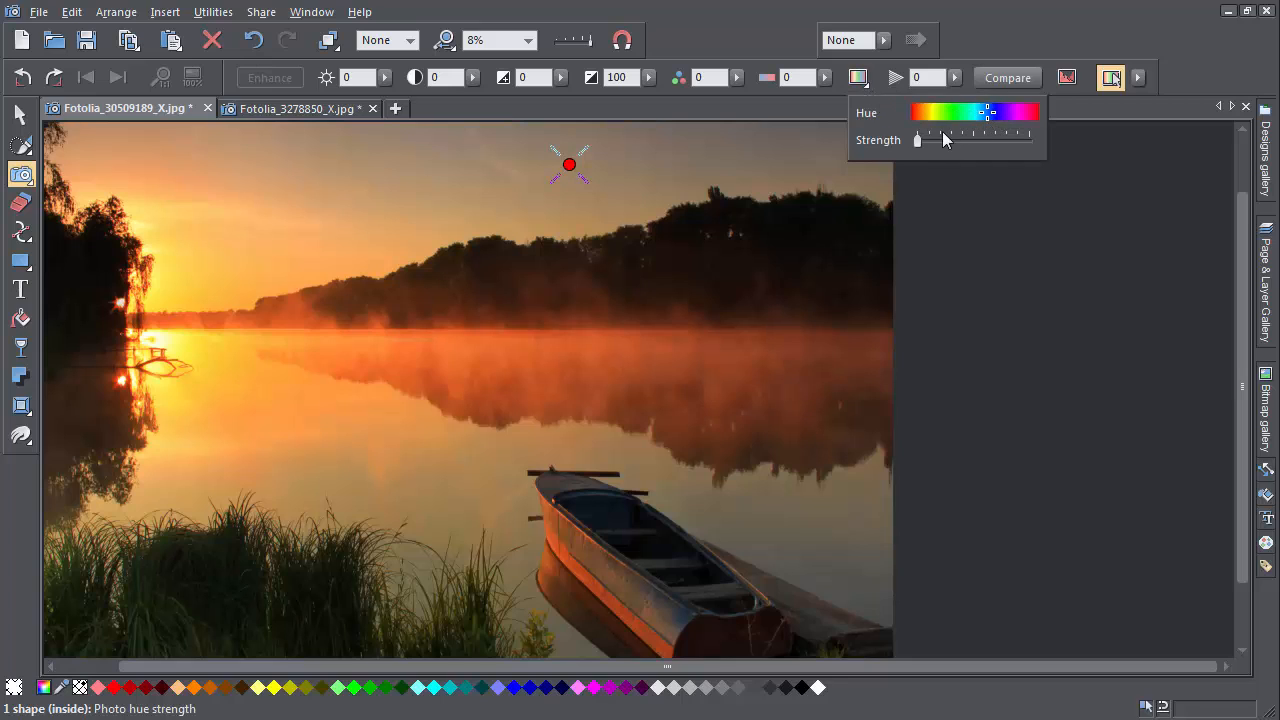
drag(918, 140, 984, 140)
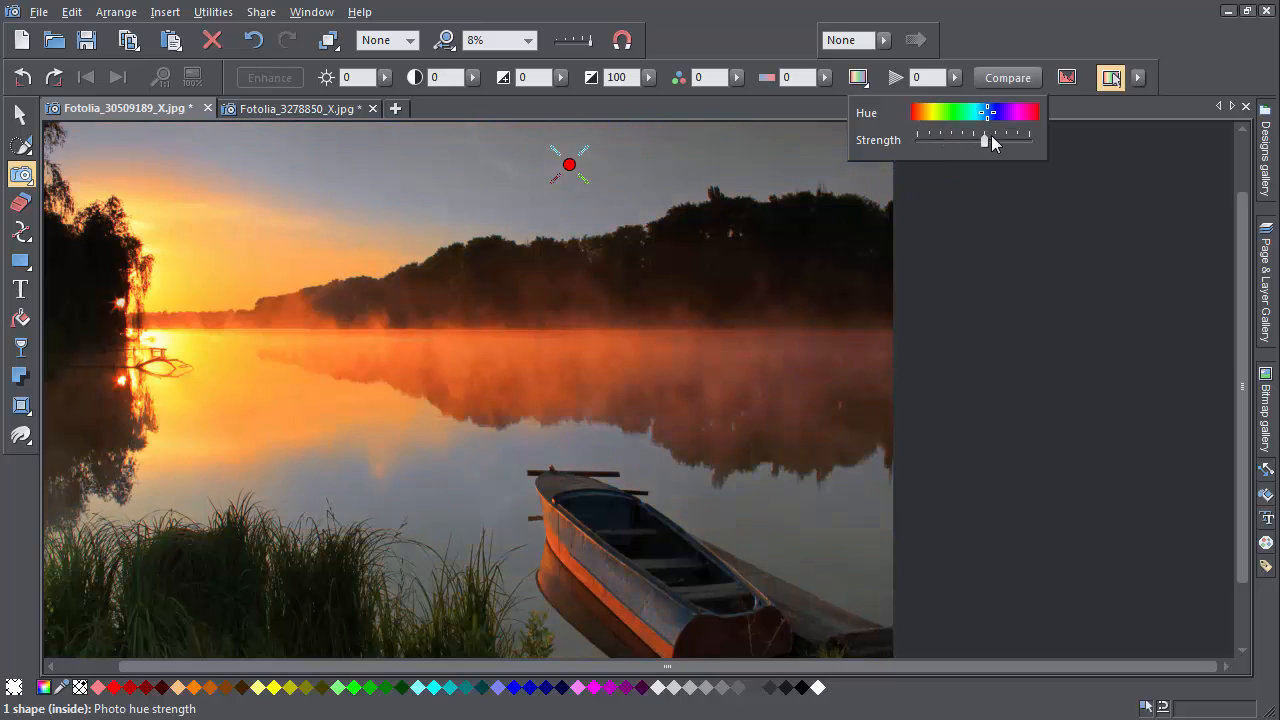
drag(984, 138, 1010, 138)
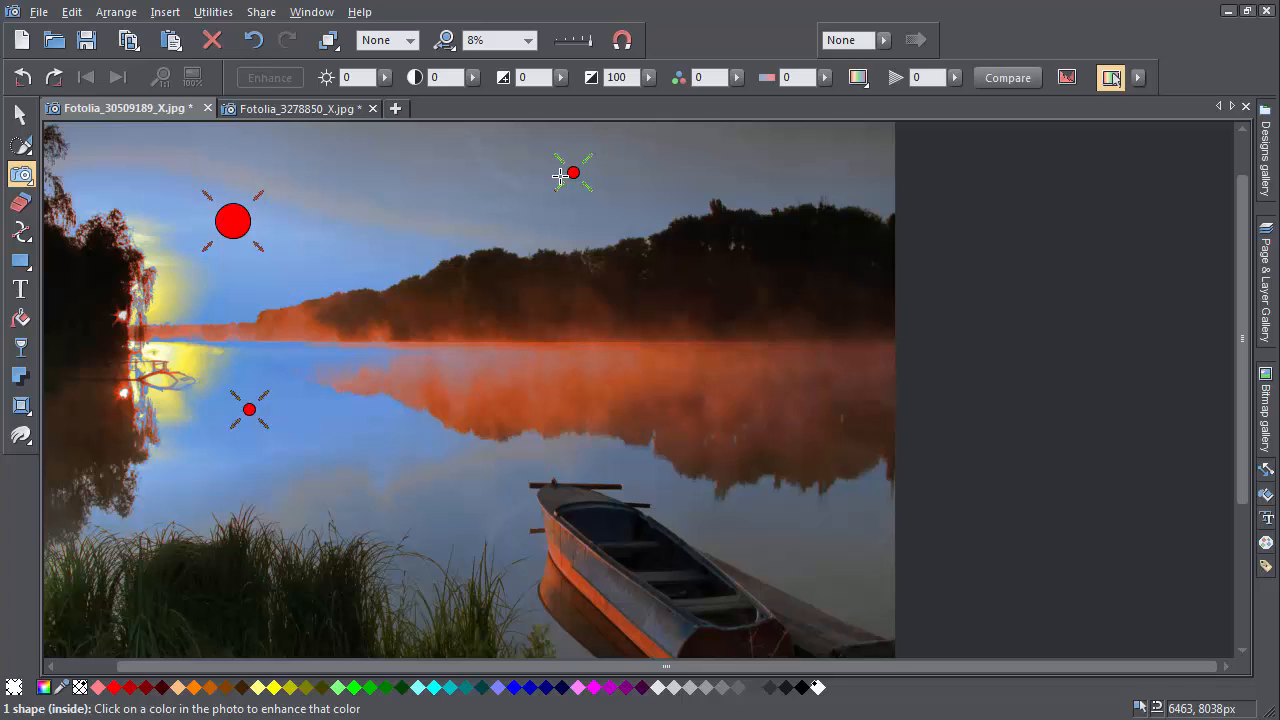
mouse_move(364, 210)
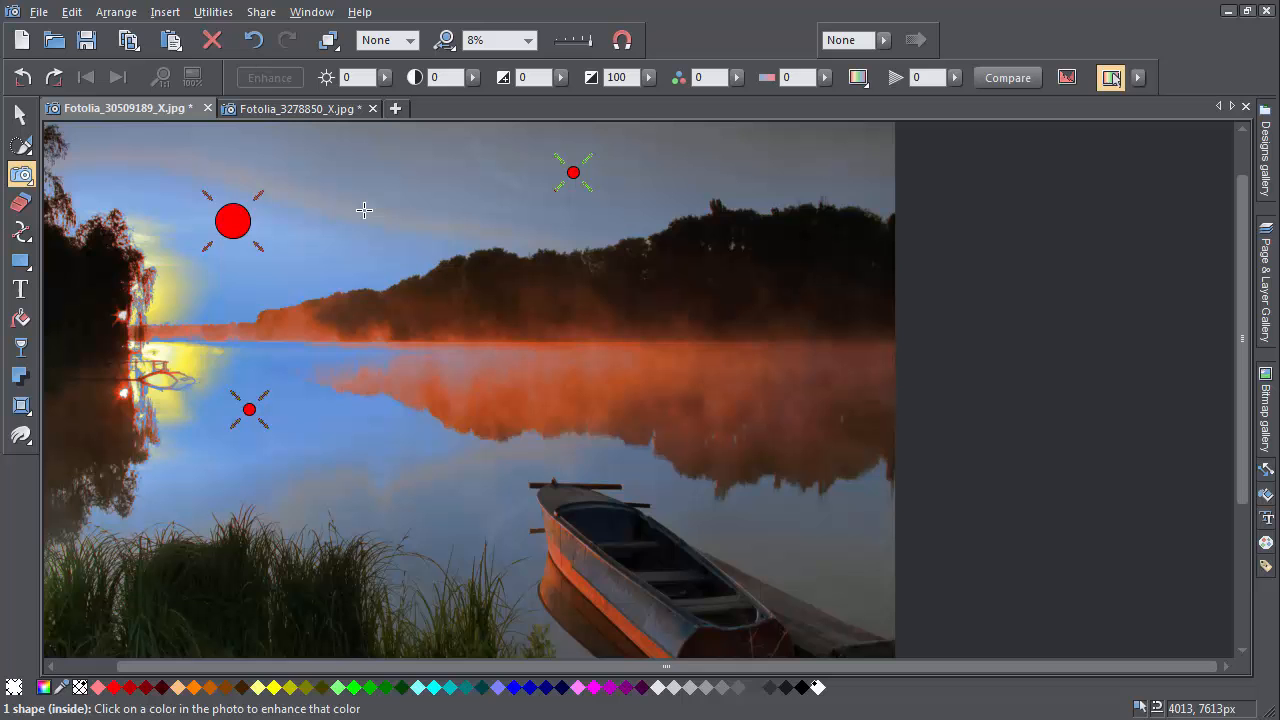
mouse_move(236, 222)
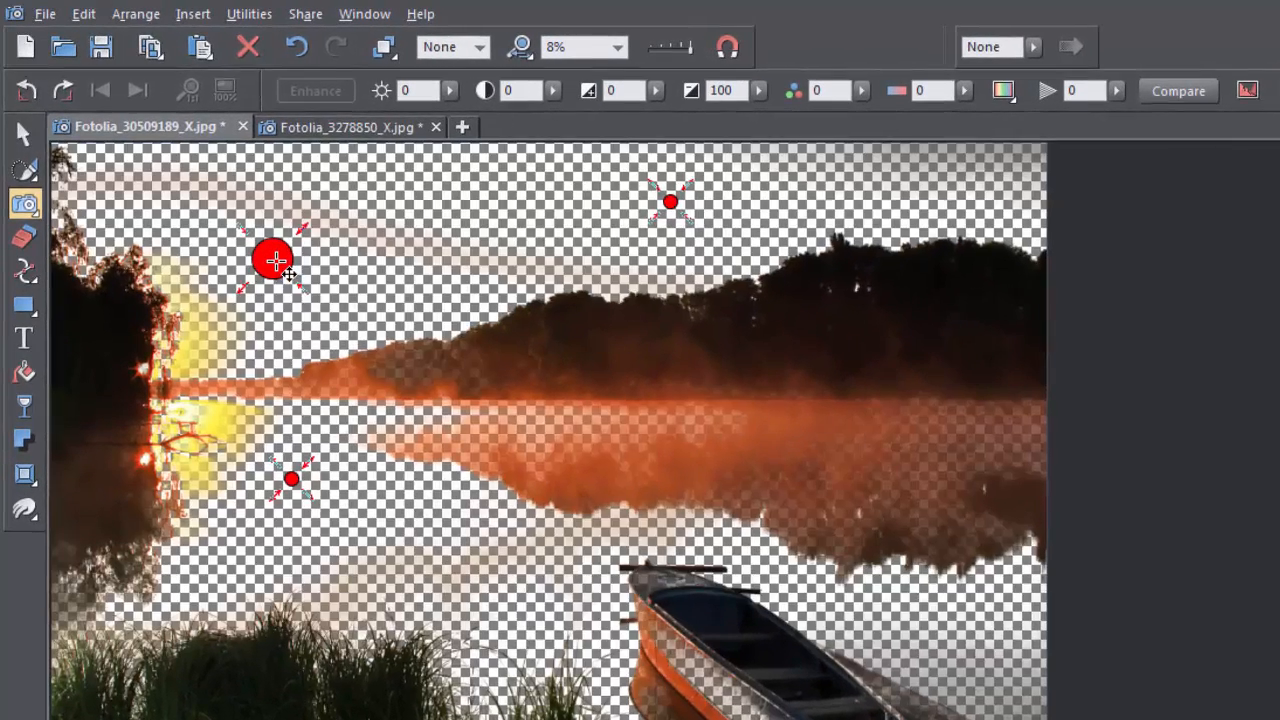
Deselect the blue-sky colour sample points via the point's context menu.
right_click(276, 260)
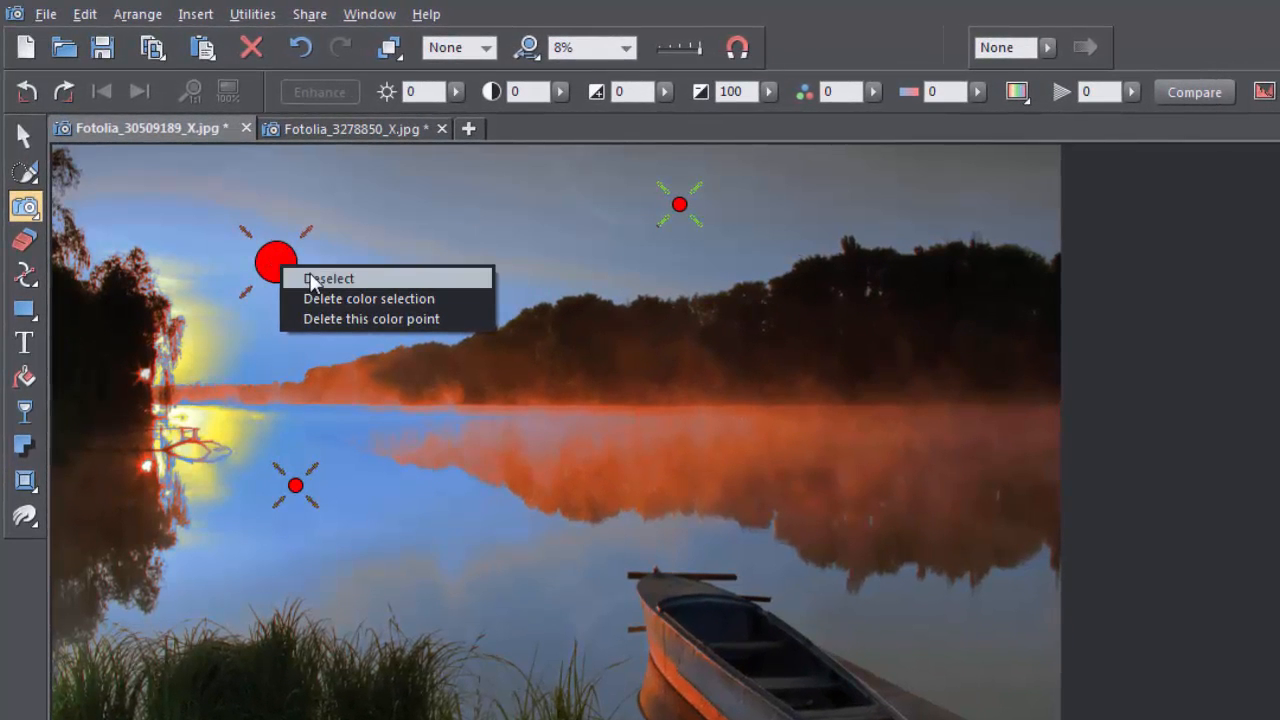
click(328, 278)
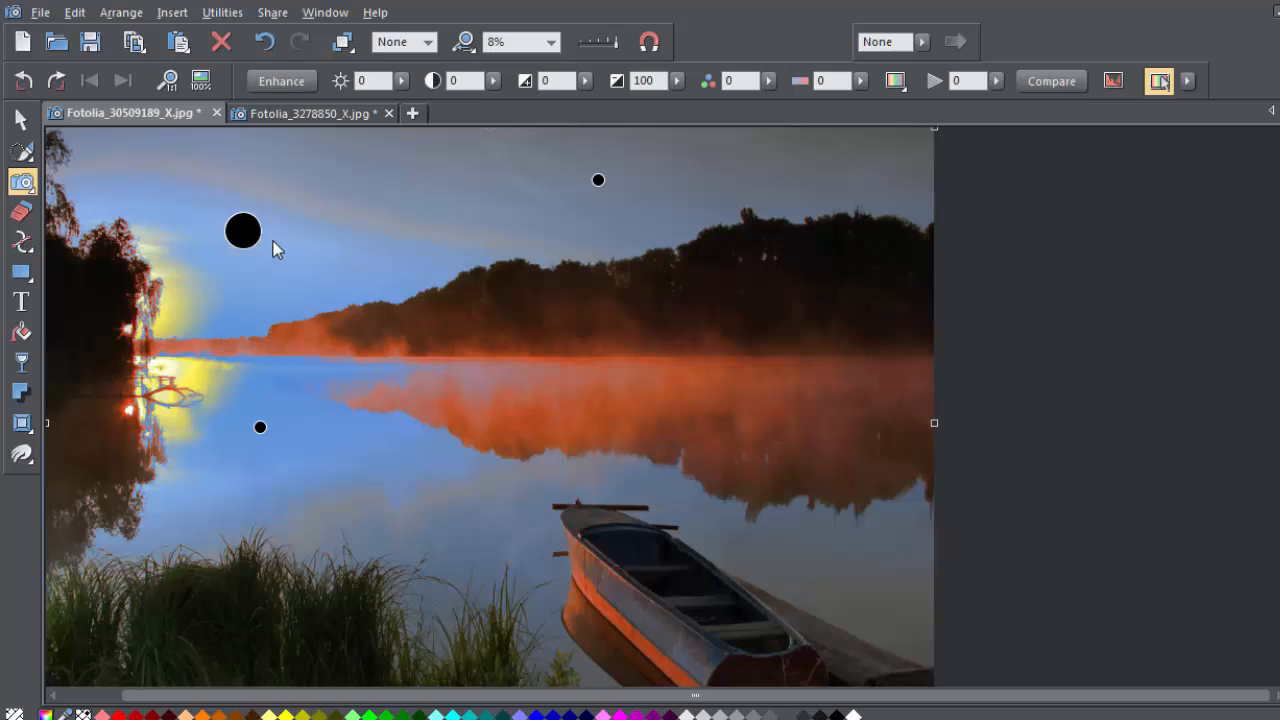
mouse_move(404, 322)
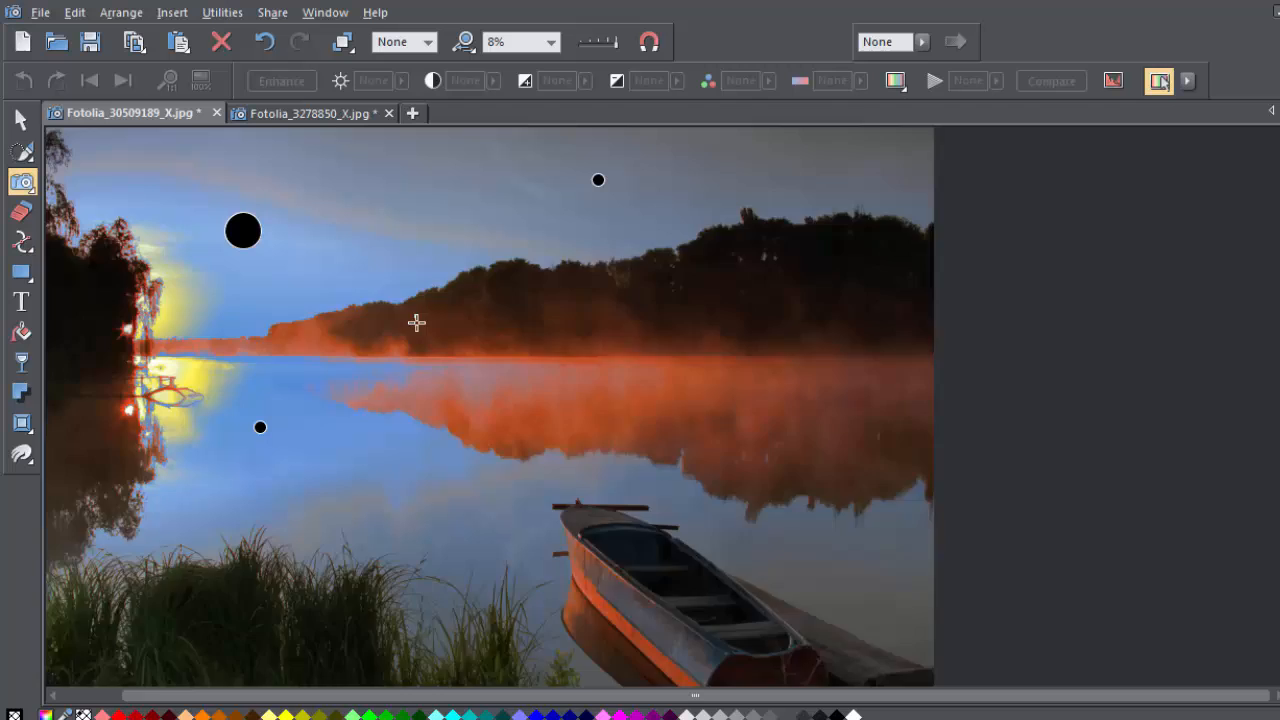
Sample the orange mist band as a new colour selection and show its Deselect/Delete options.
click(416, 322)
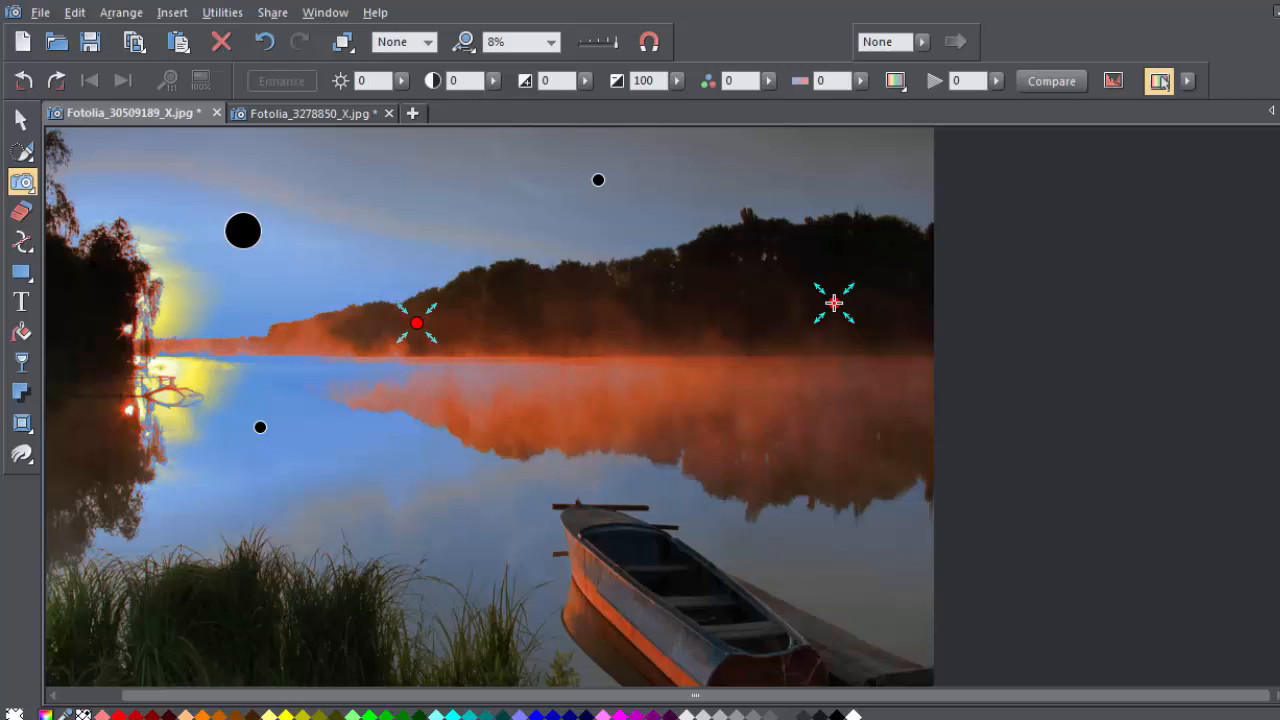
mouse_move(692, 318)
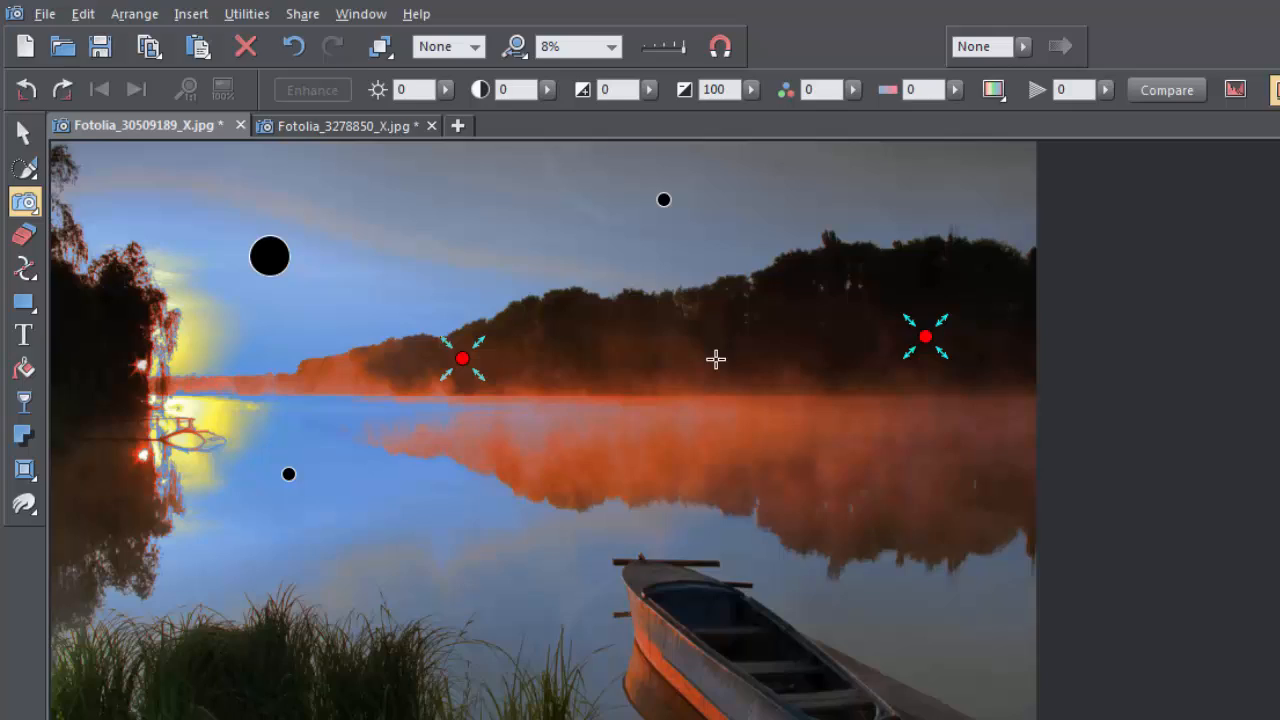
right_click(462, 358)
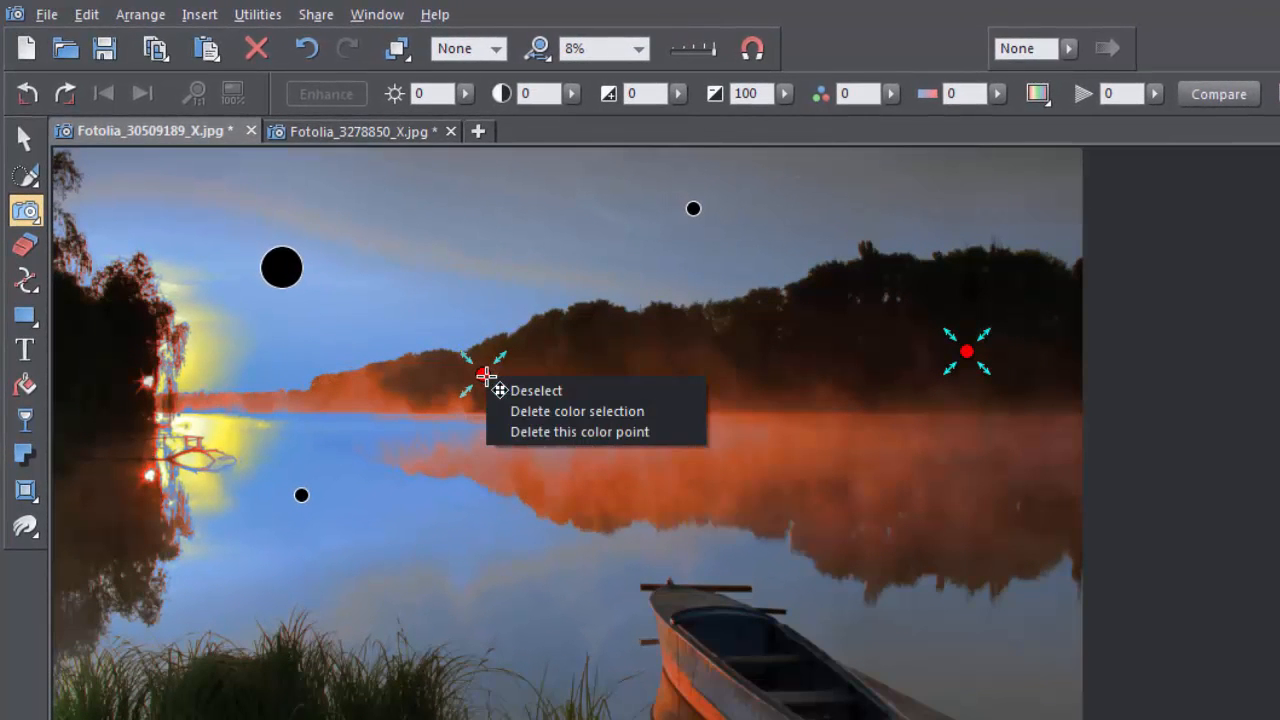
mouse_move(656, 404)
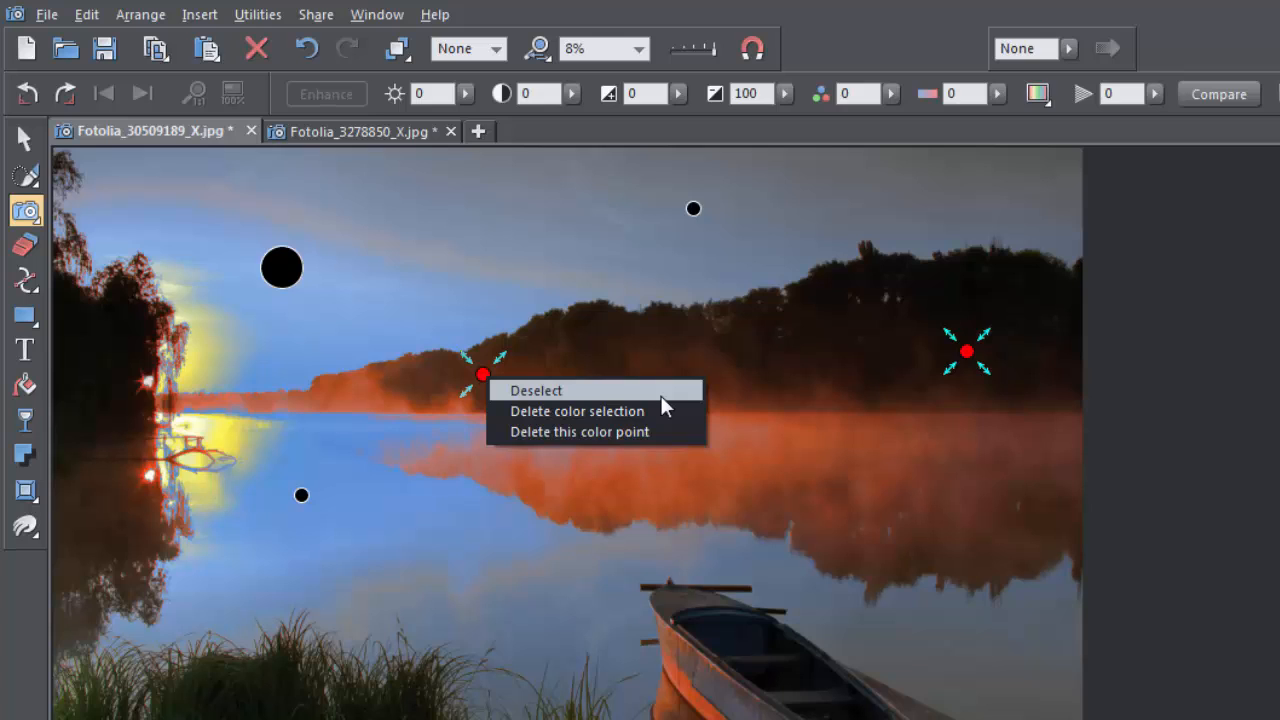
mouse_move(668, 424)
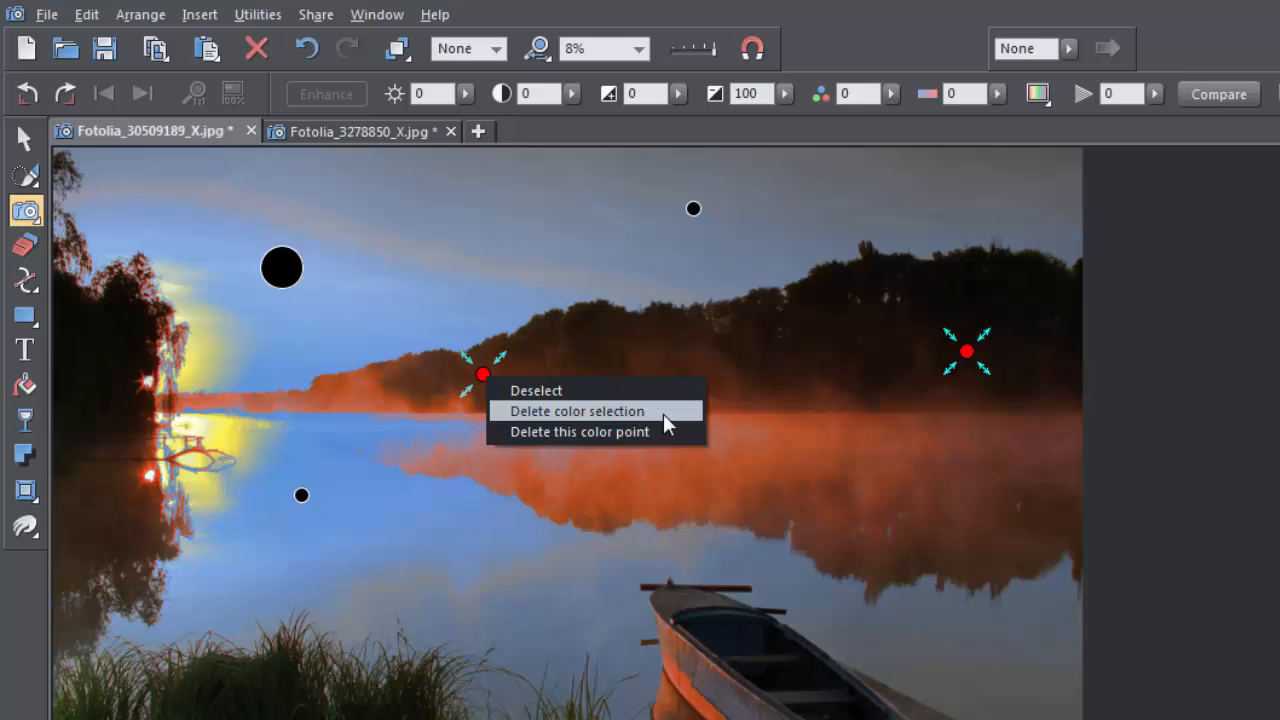
mouse_move(670, 436)
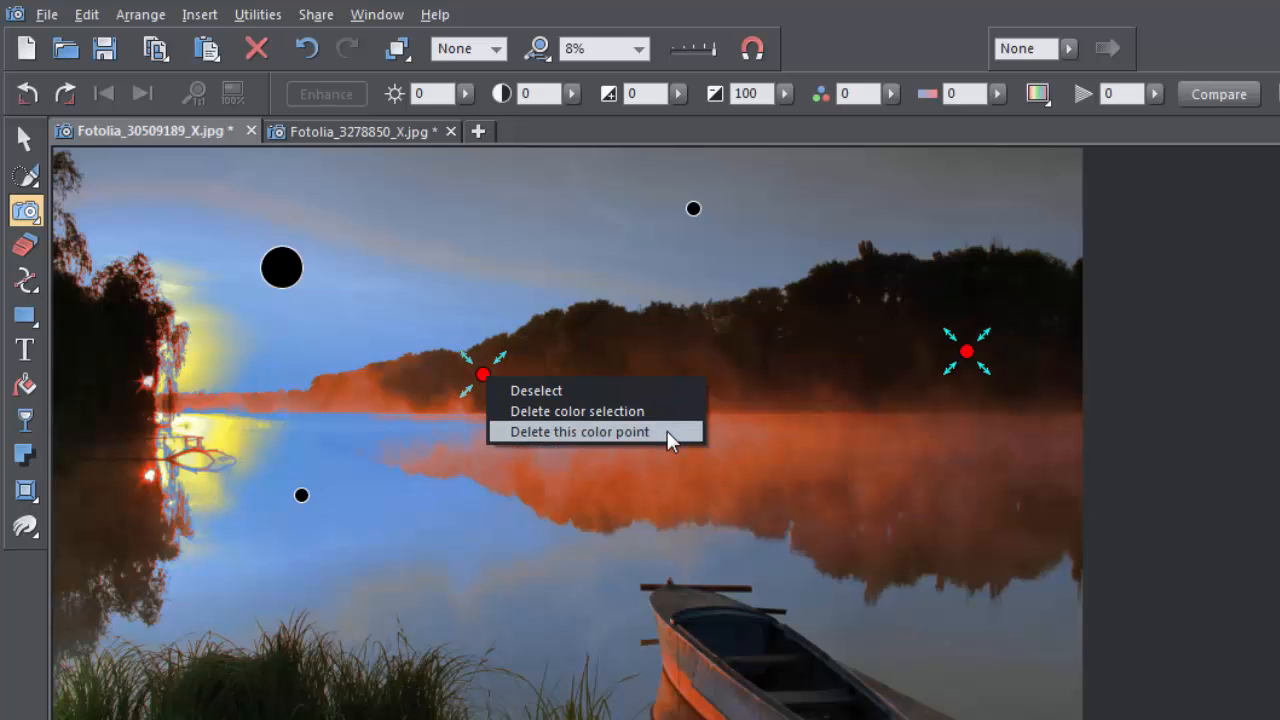